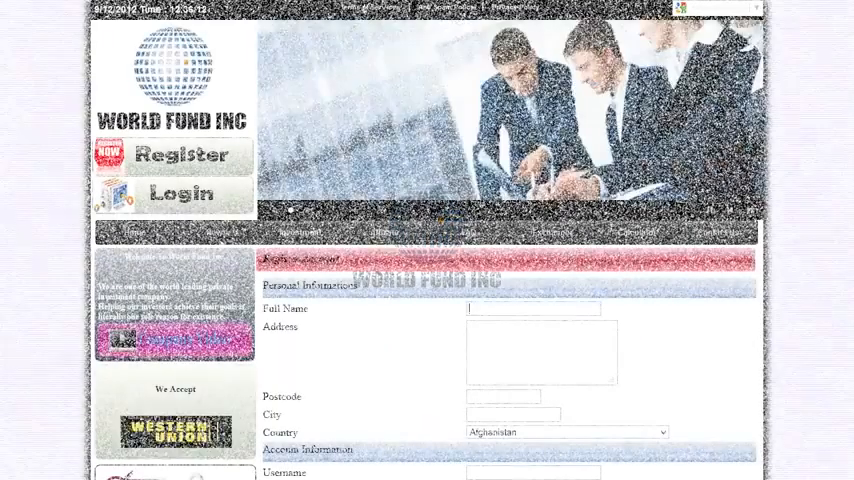
type("1517 Saint Clair Str")
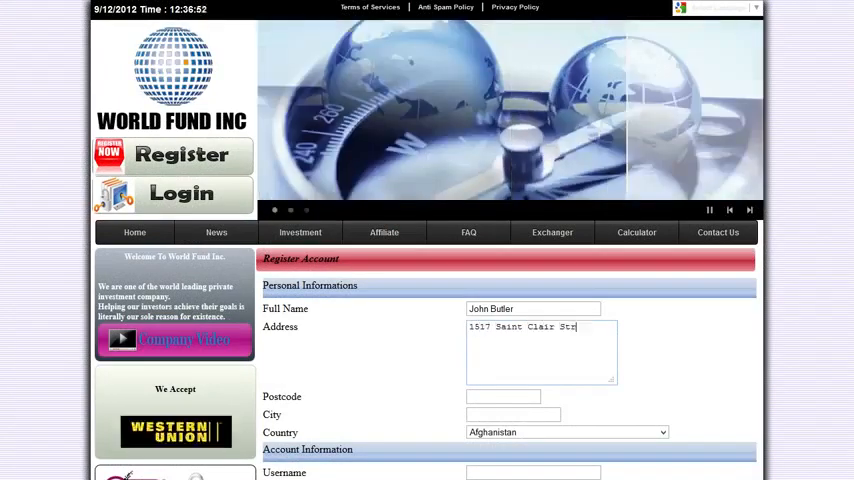
type("Jackson")
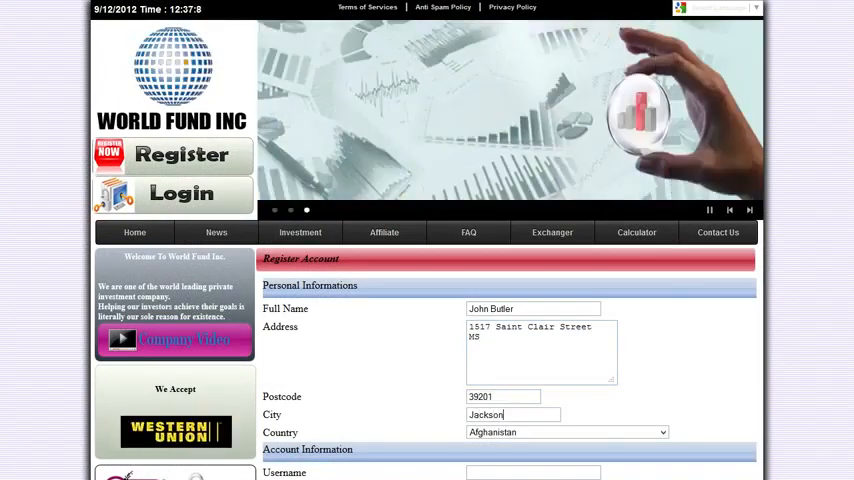
scroll("down", 3)
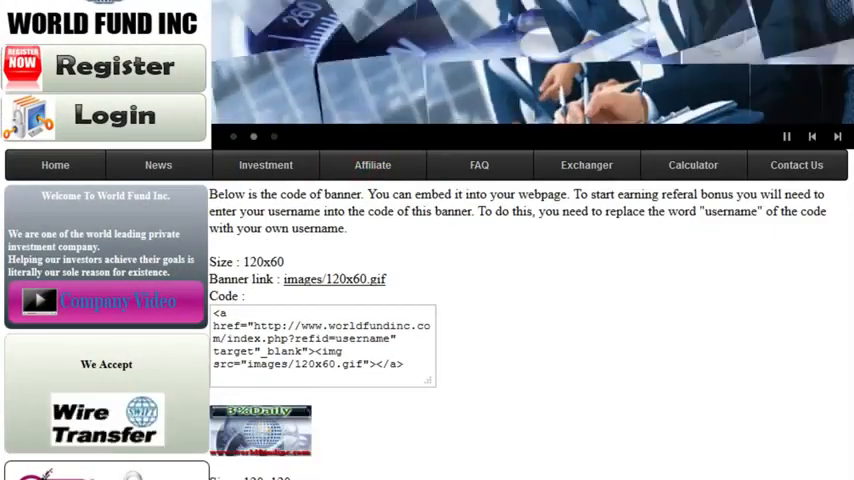
Scroll down to the 120x60 referral banner link and its embed code
scroll("down", 3)
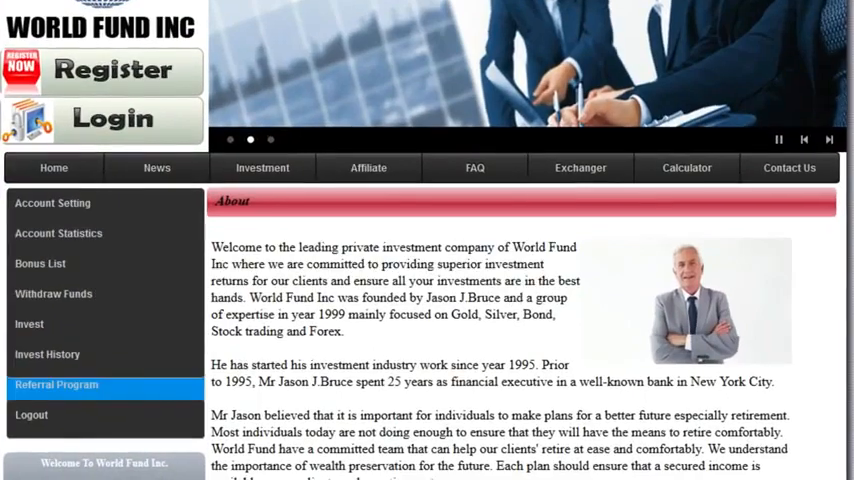
Navigate from the account sidebar to the company's About page
left_click(56, 384)
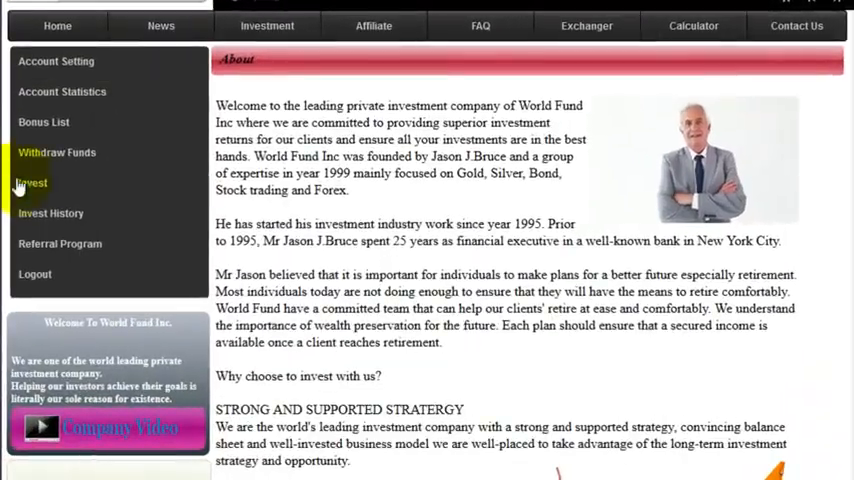
Invest 1500 Liberty Reserve in the Master plan and reach its confirmation page
left_click(32, 182)
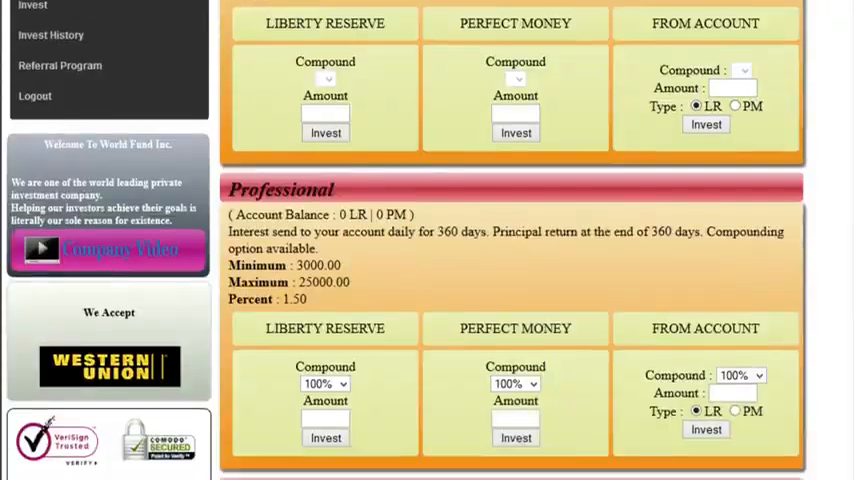
scroll("down", 3)
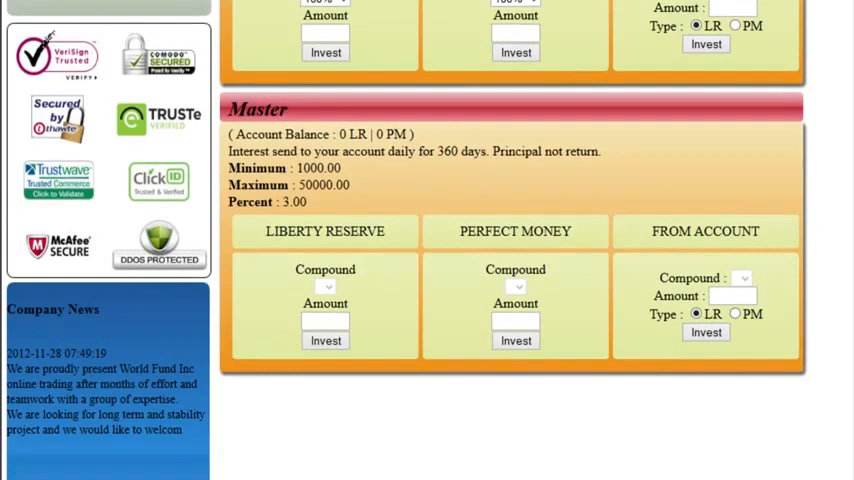
type("1")
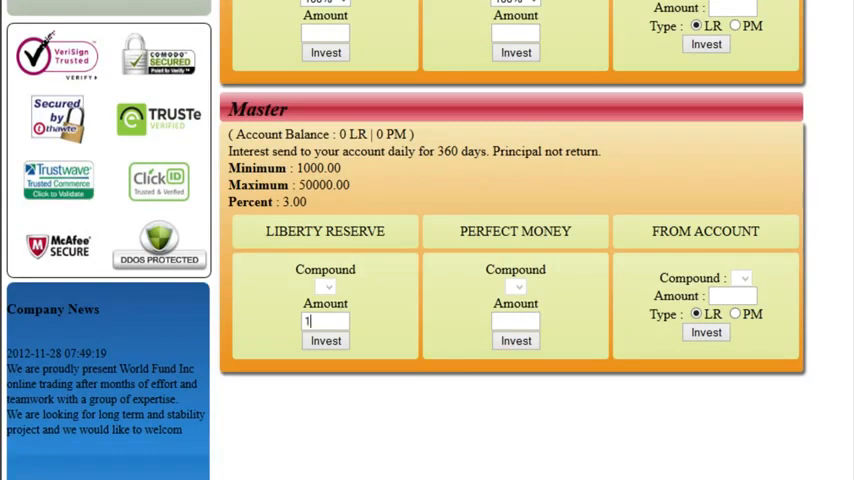
type("500")
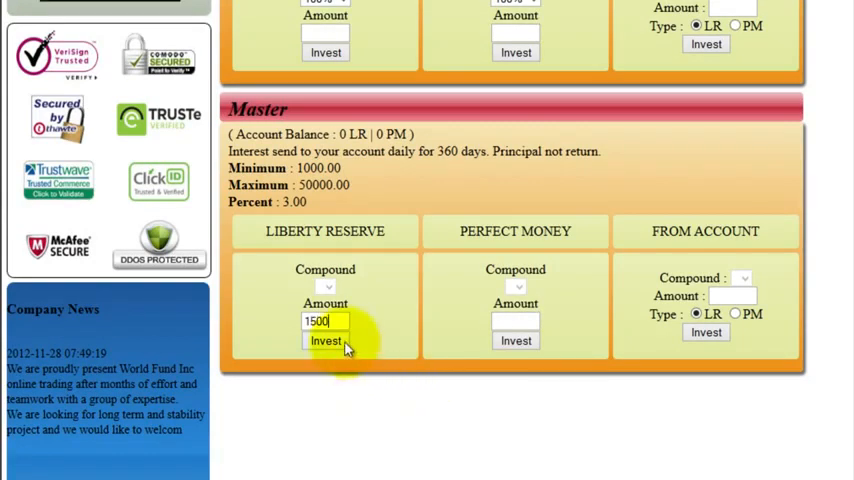
left_click(324, 340)
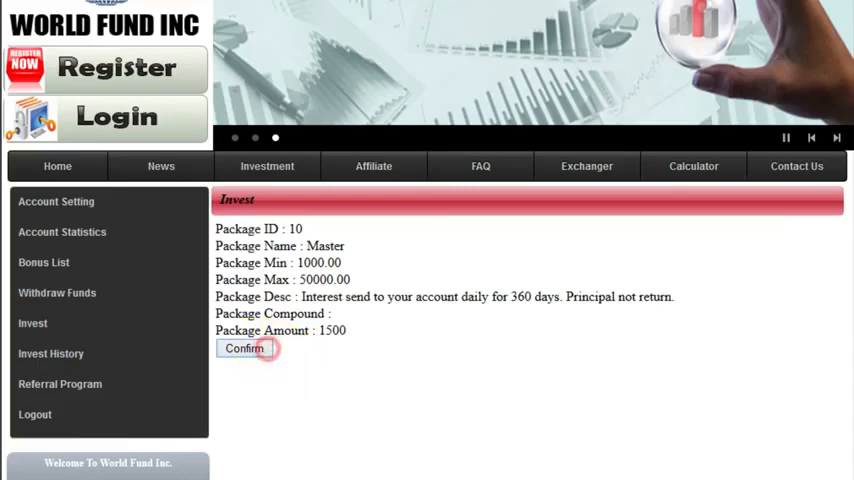